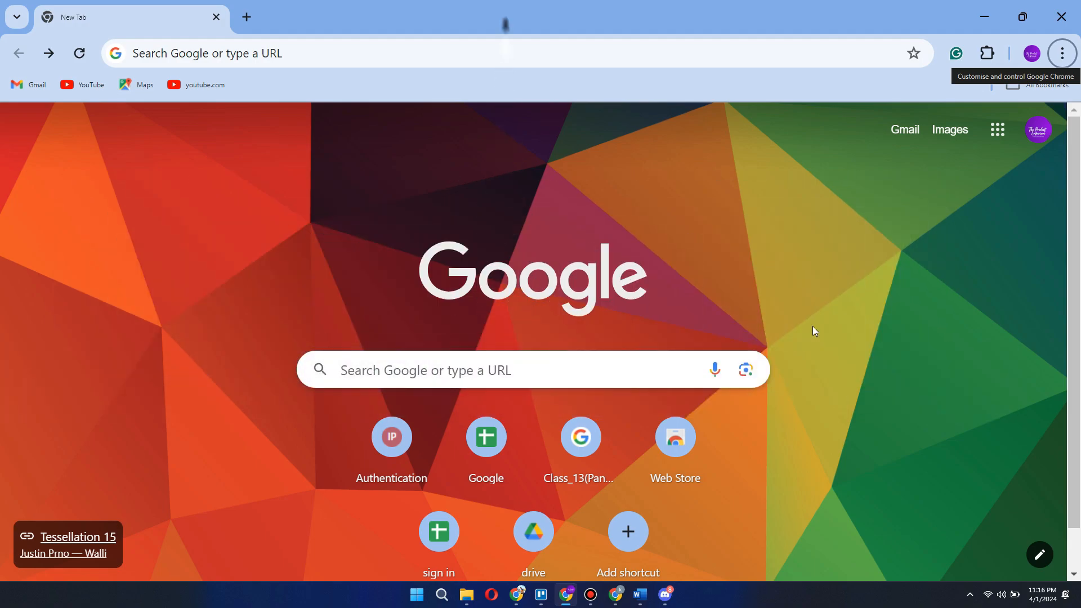
mouse_move(845, 284)
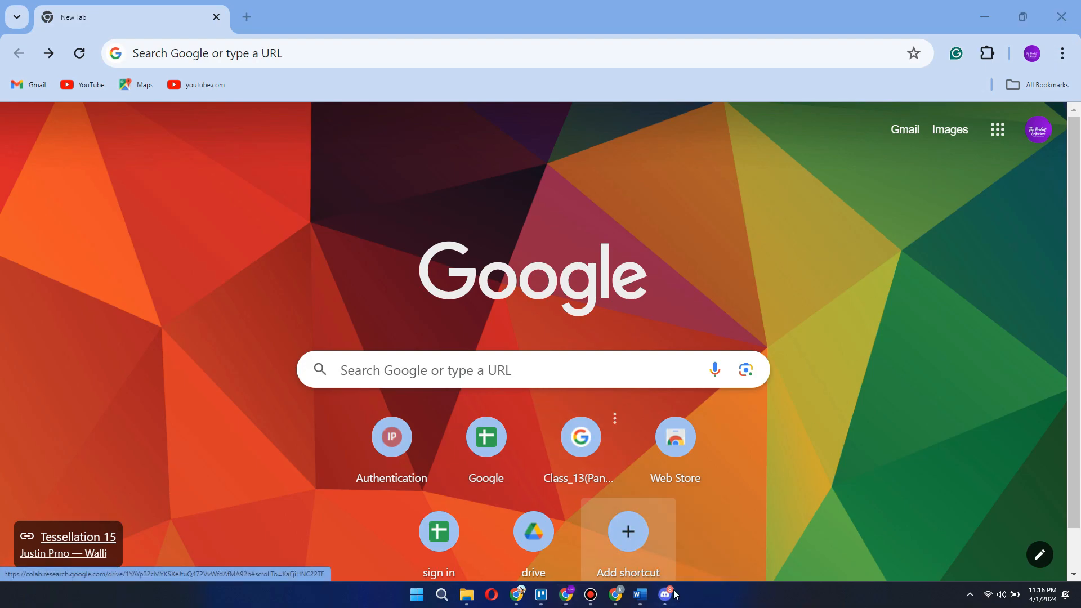
Step: Switch to the Discord desktop app, then return to the Chrome browser
click(665, 595)
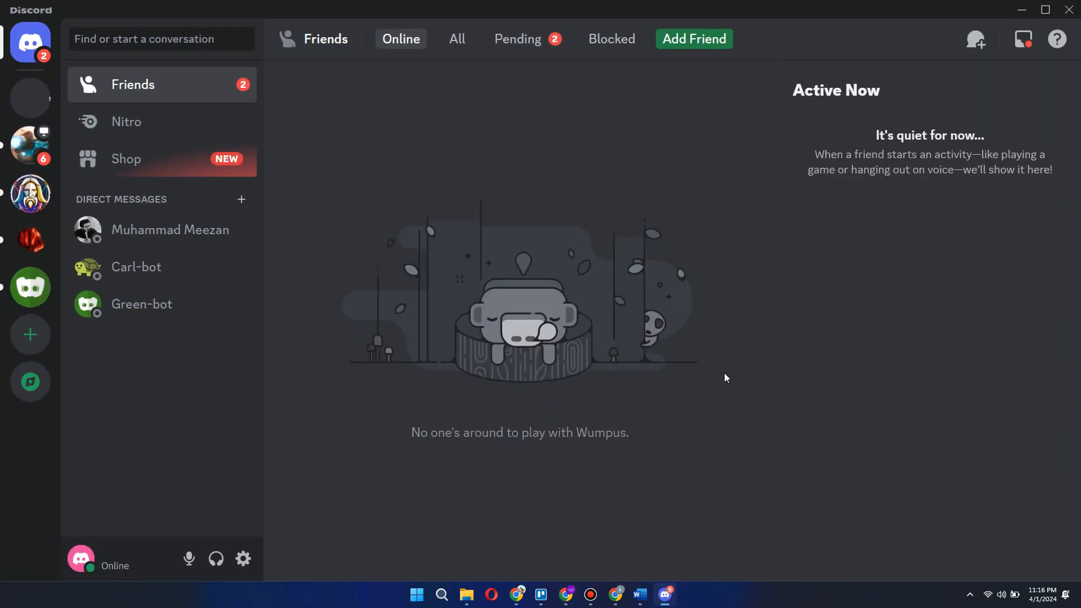
click(516, 593)
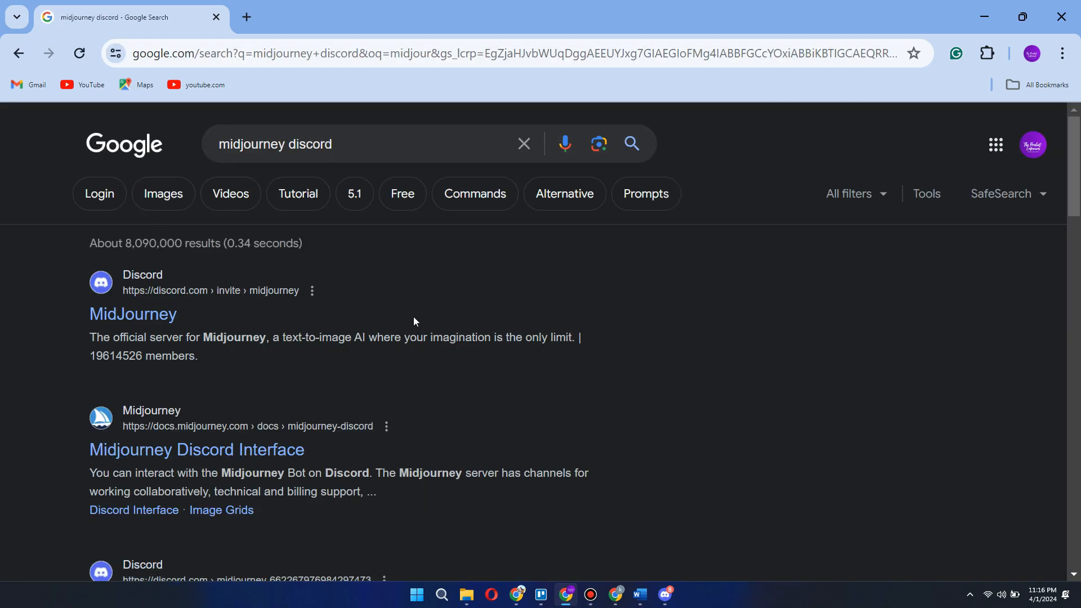
Step: Follow the official MidJourney discord.com invite and accept Join Midjourney in Discord
click(133, 315)
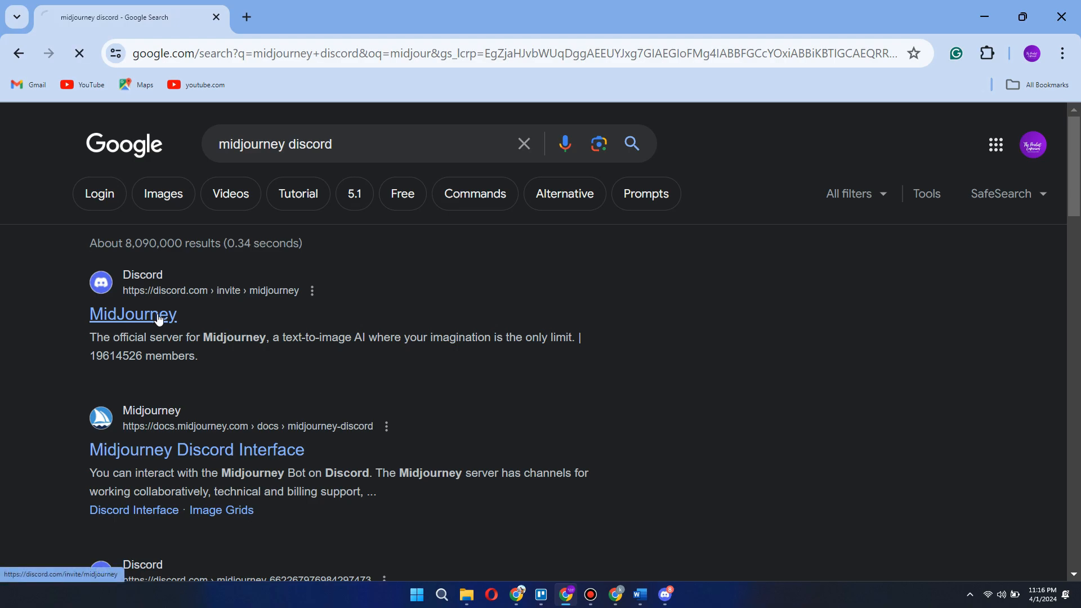
click(133, 314)
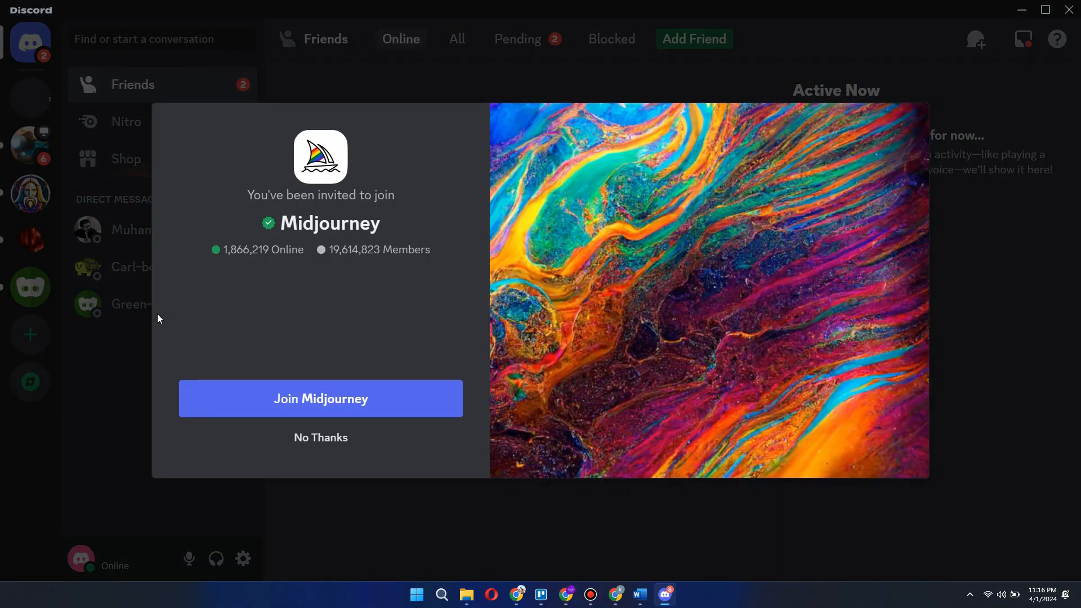
click(320, 398)
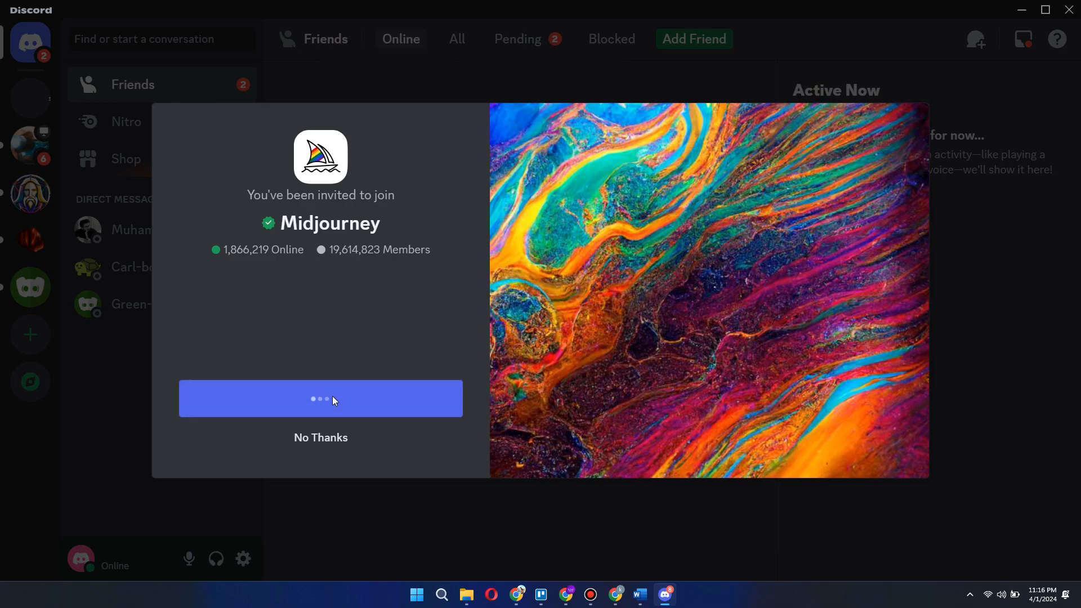
click(320, 399)
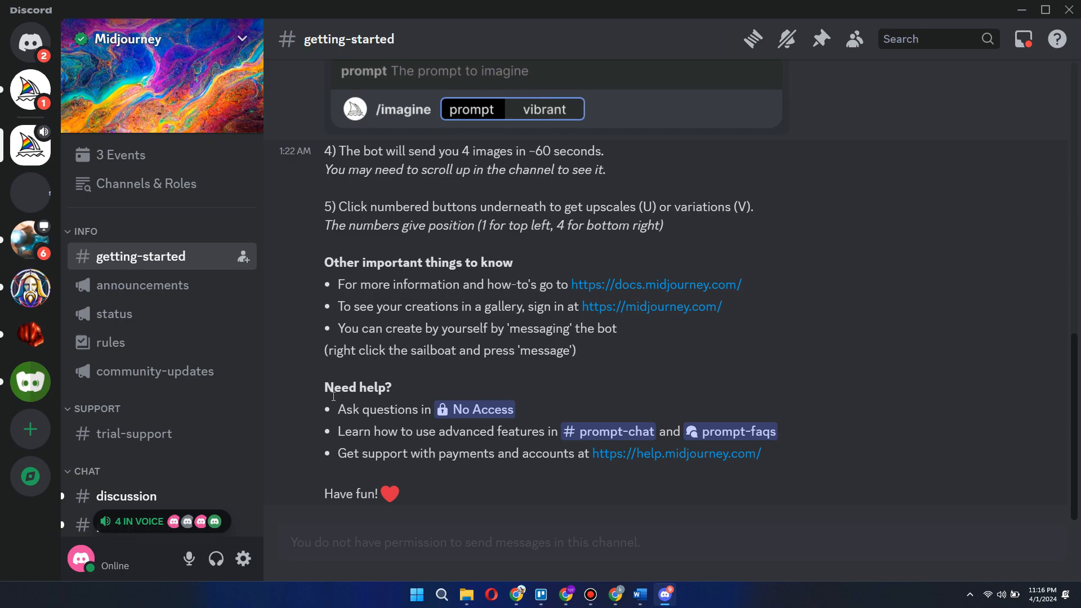
Step: Enter 'California popp' and open the #newbies-117 newcomer room in the Midjourney server
text(California popp)
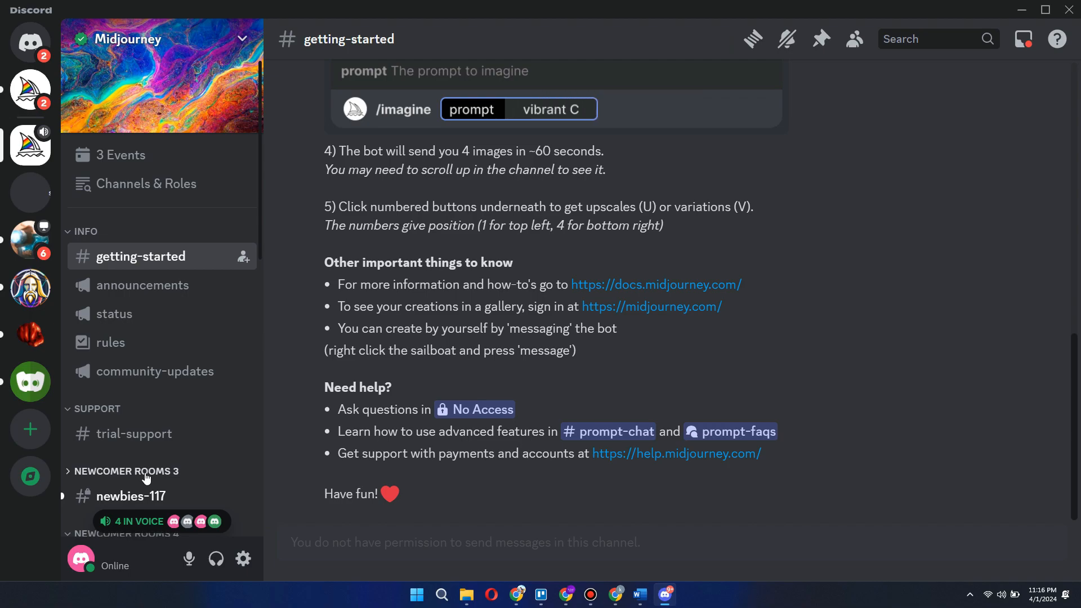
click(130, 496)
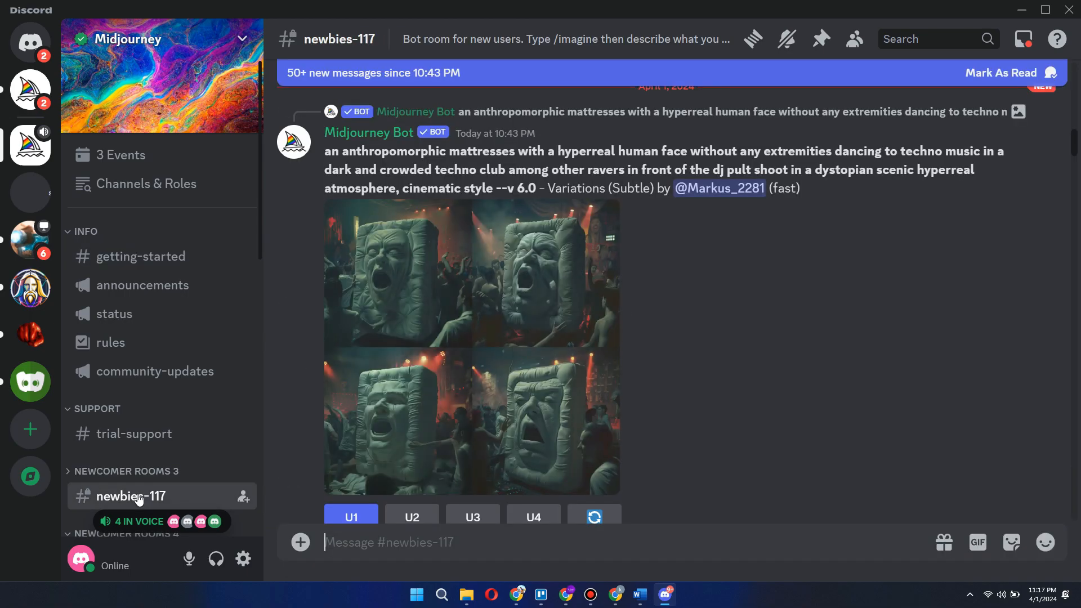
scroll(down, 3)
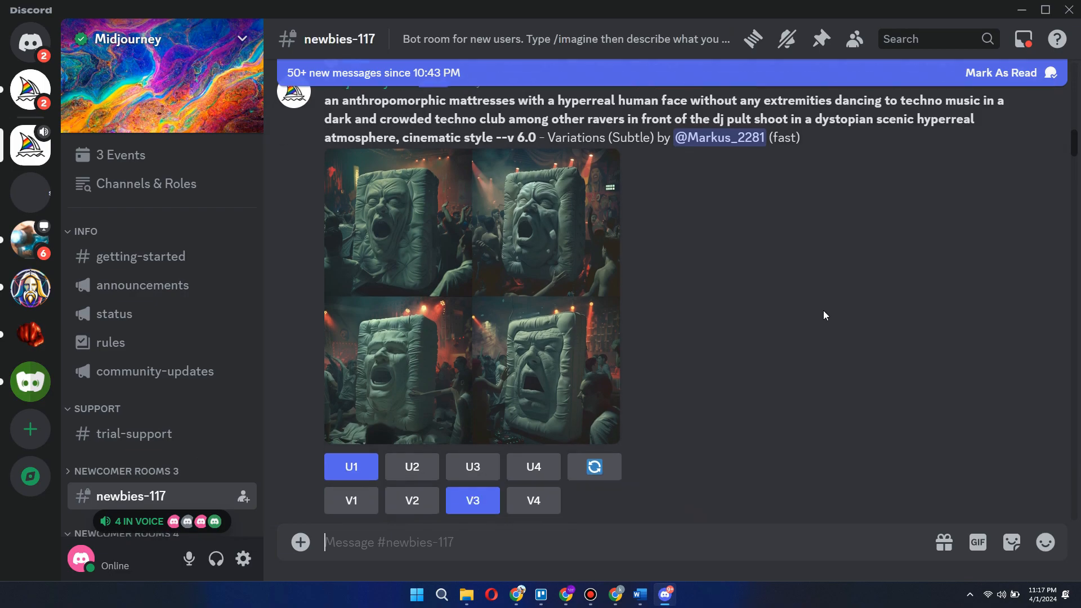
scroll(up, 3)
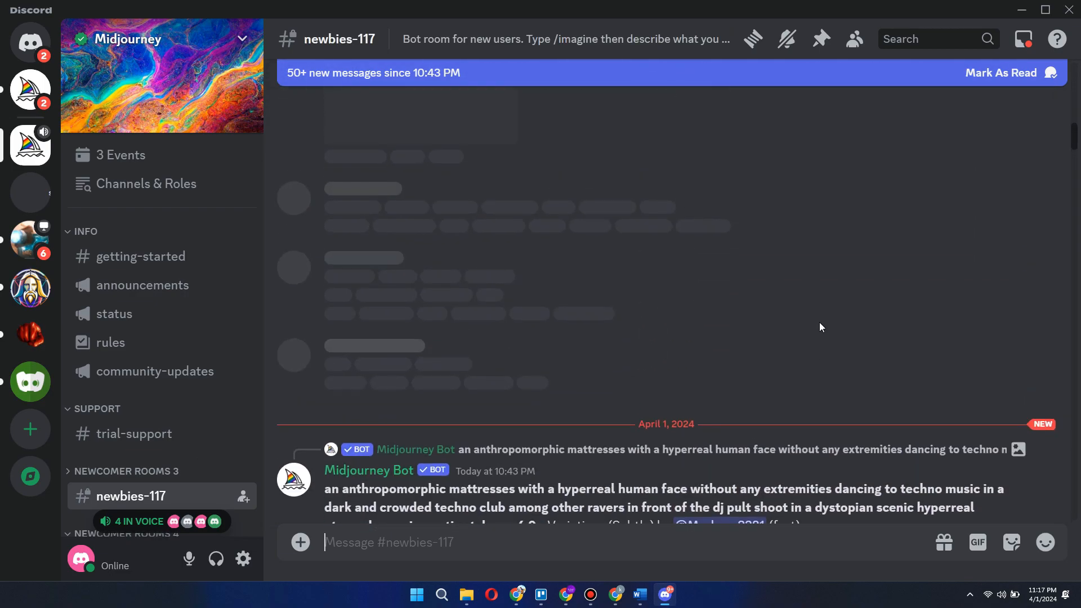
scroll(down, 3)
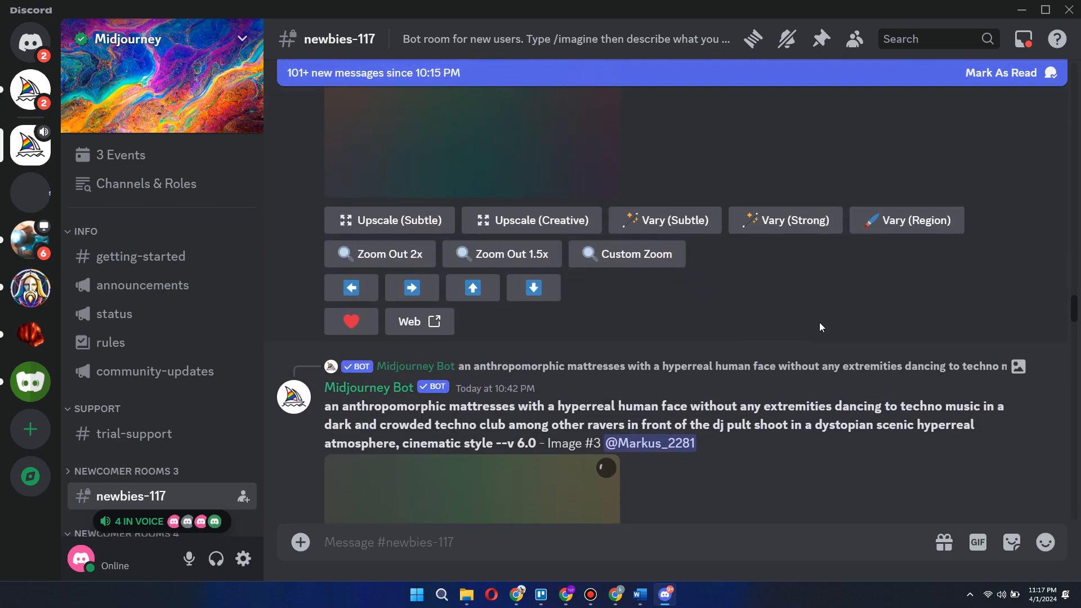
scroll(down, 3)
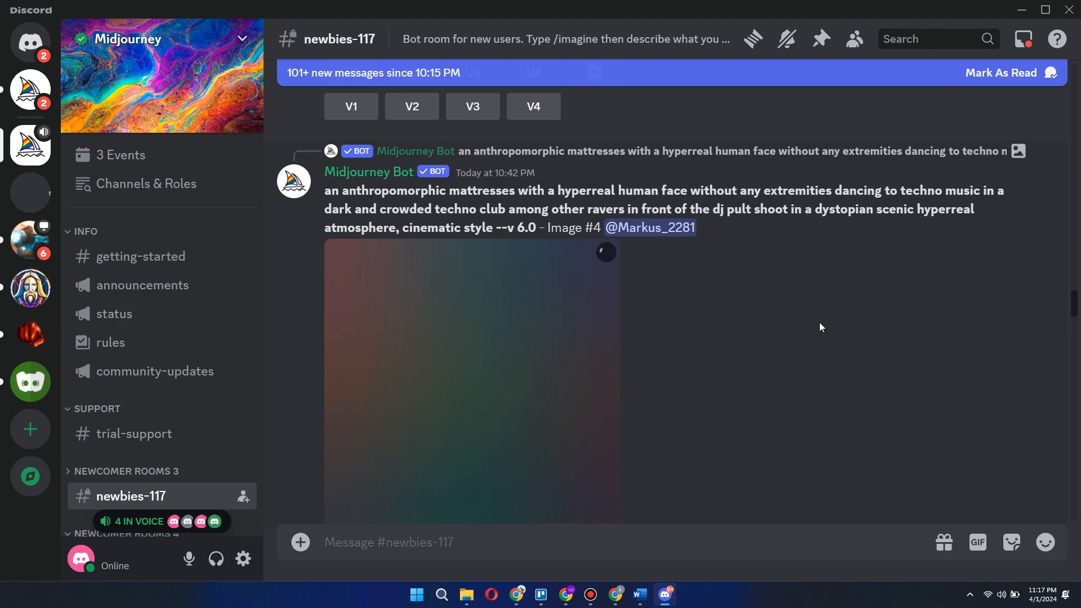
scroll(up, 3)
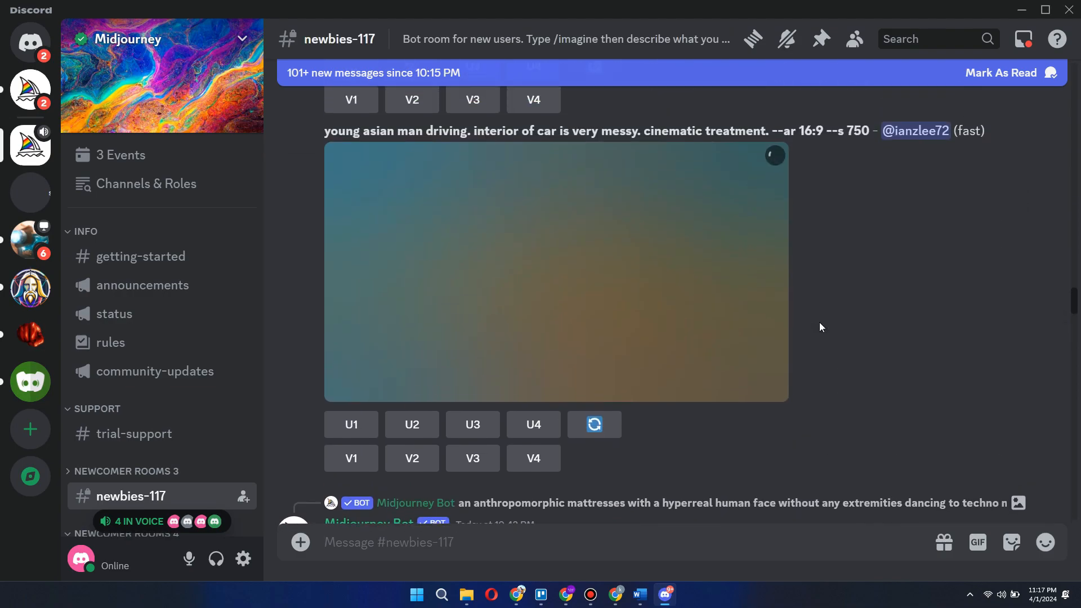
scroll(down, 3)
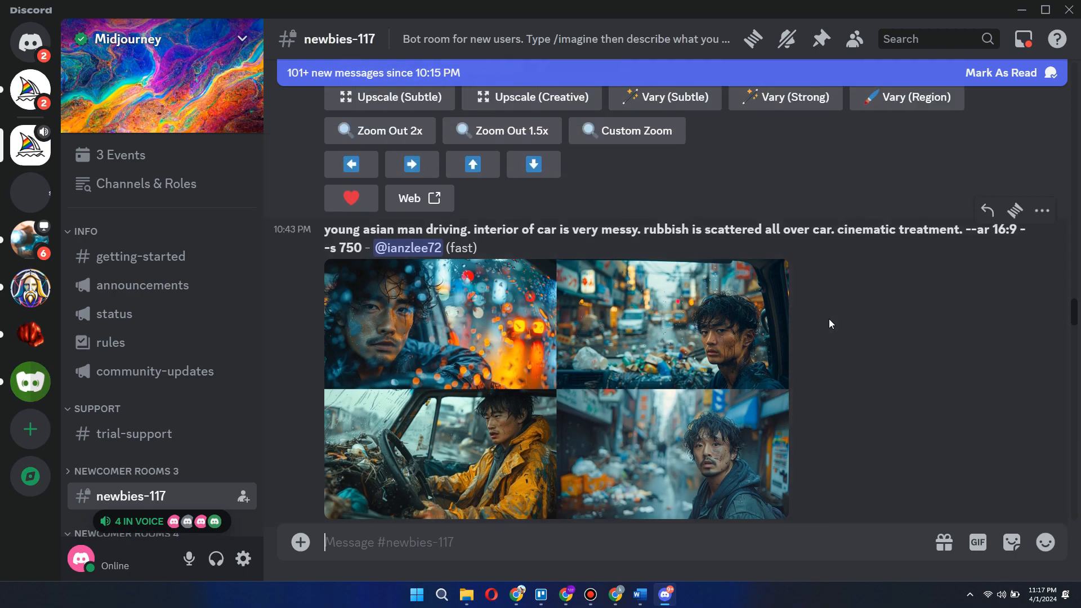
scroll(up, 3)
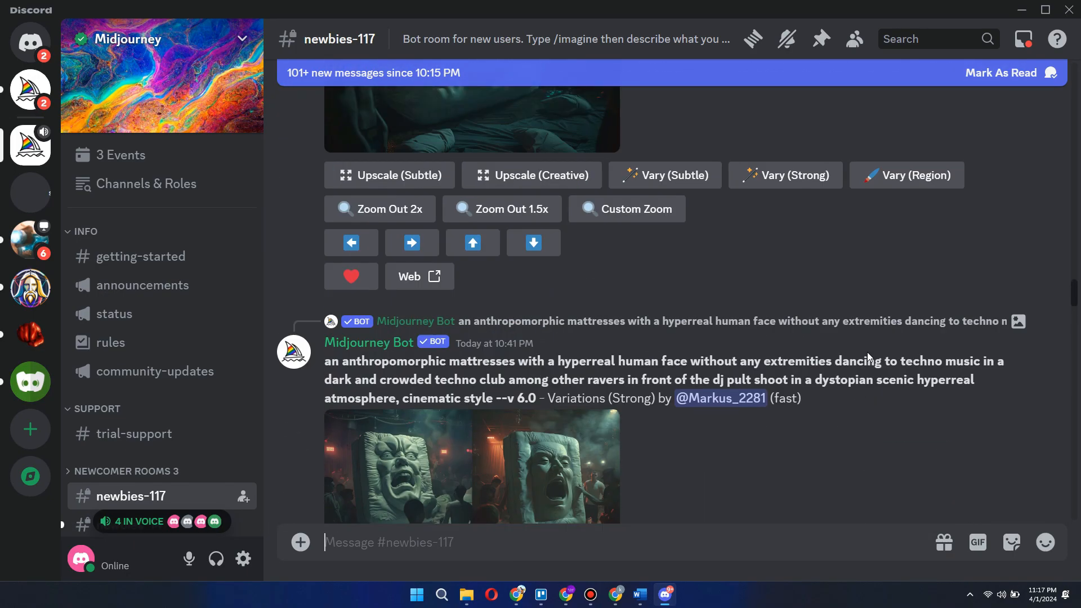
scroll(down, 3)
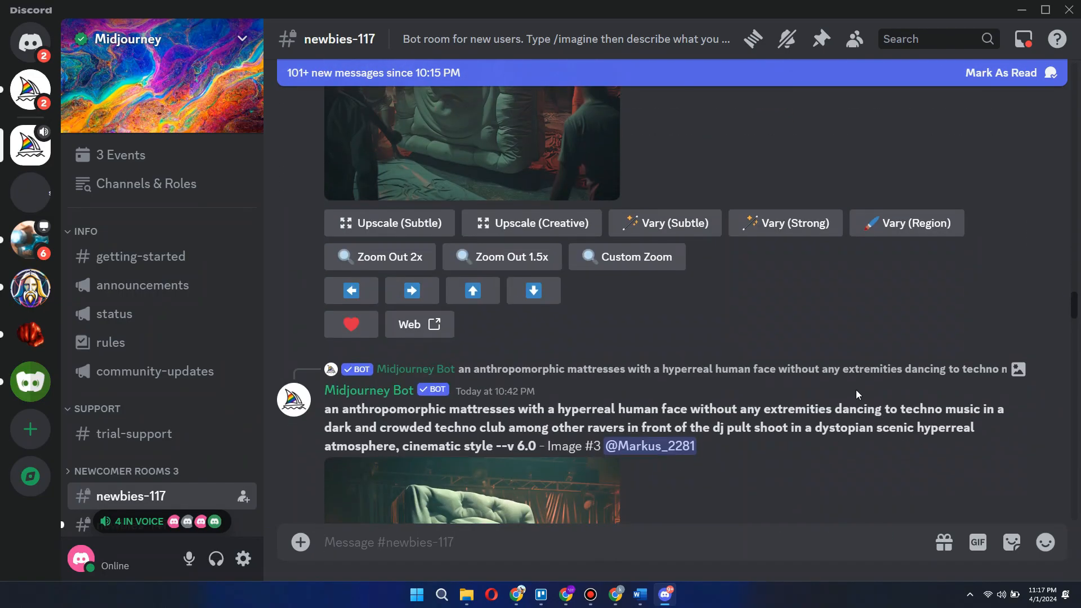
scroll(down, 3)
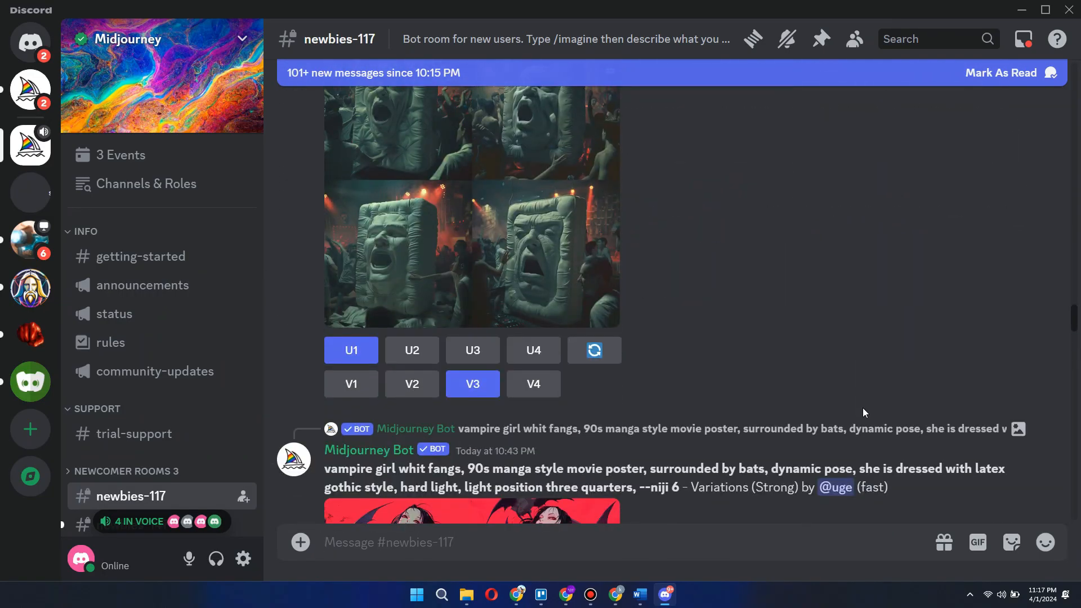